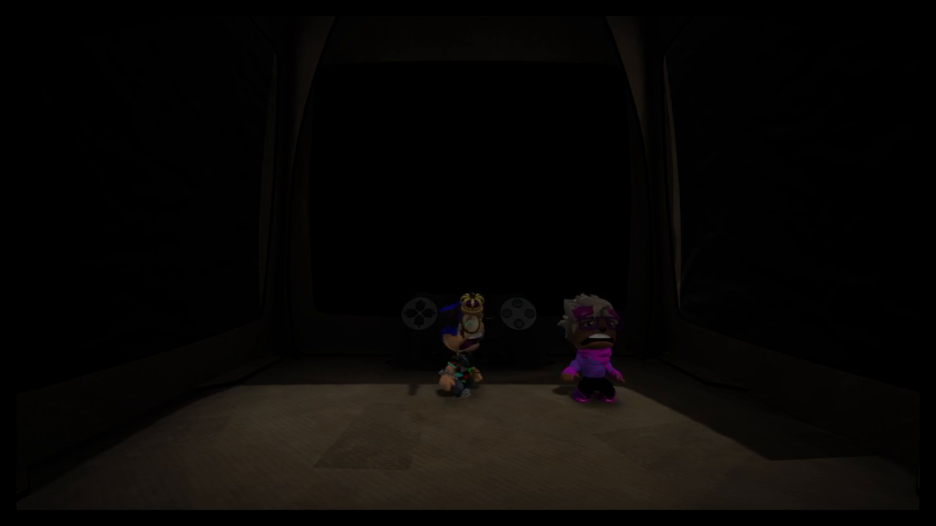
- Bring up the pink Sackboy's Popit menu with Stickers & Decorations highlighted
{"action": "left_click", "coordinate": [600, 241]}
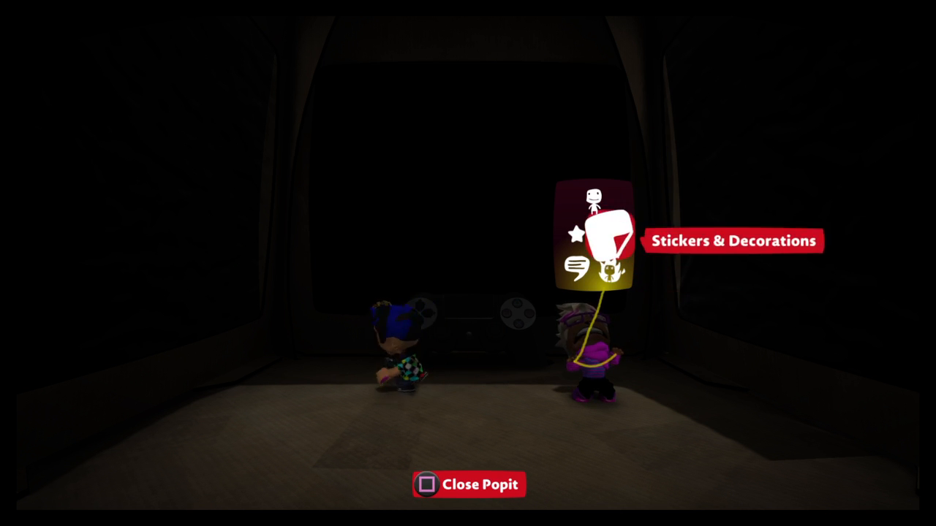